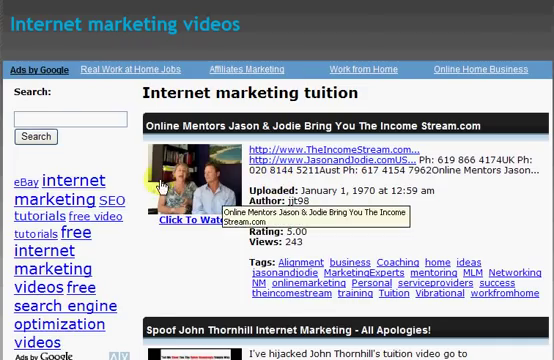
Scroll through the thank-you page and go to the My Purchase product list
scroll(down, 3)
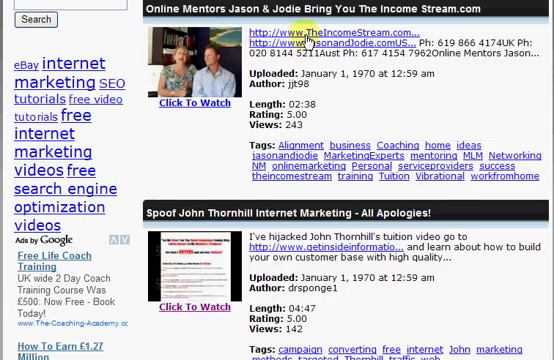
scroll(down, 3)
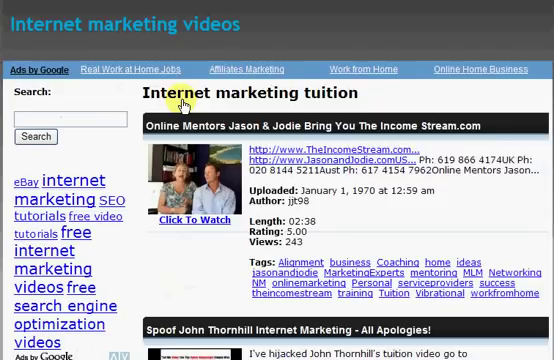
scroll(down, 3)
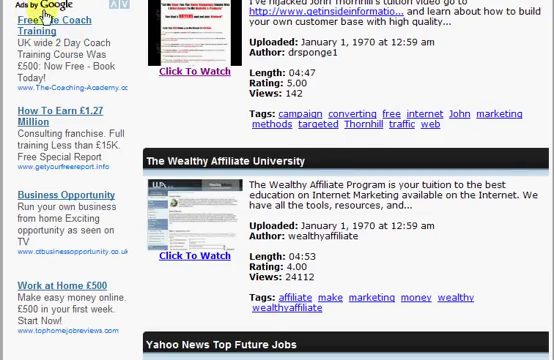
scroll(down, 3)
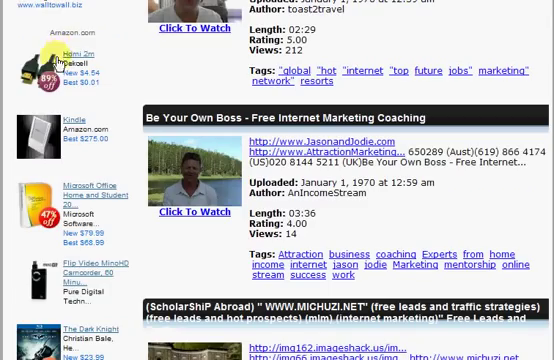
scroll(down, 3)
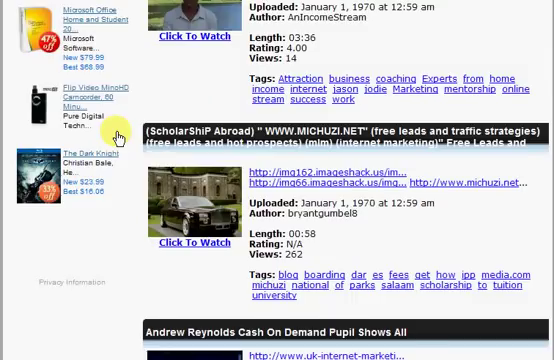
scroll(down, 3)
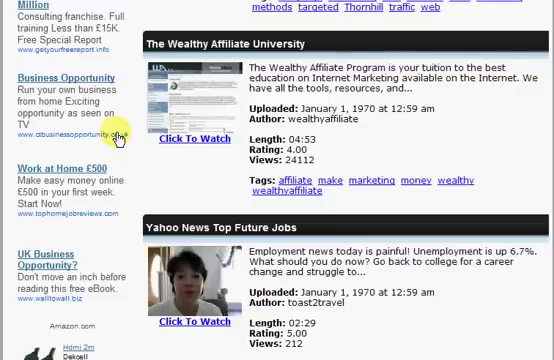
scroll(up, 3)
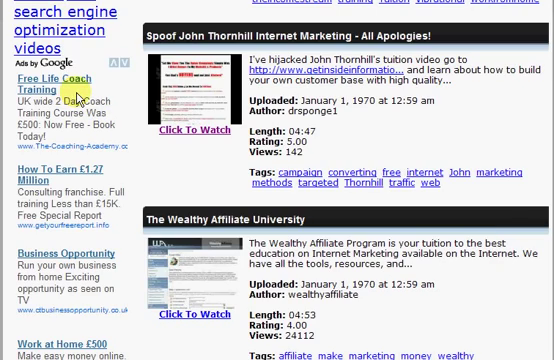
scroll(down, 3)
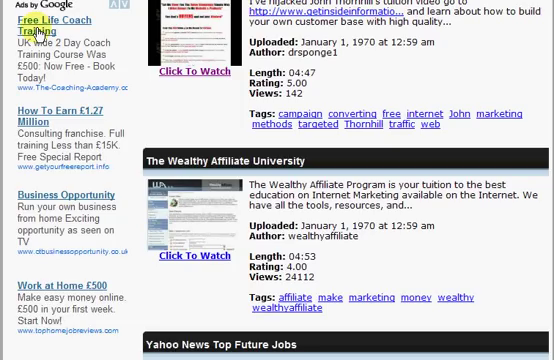
scroll(down, 3)
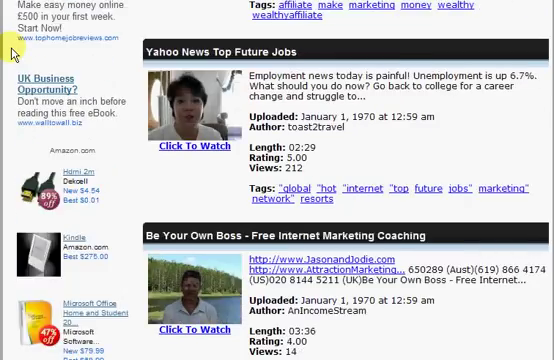
scroll(down, 3)
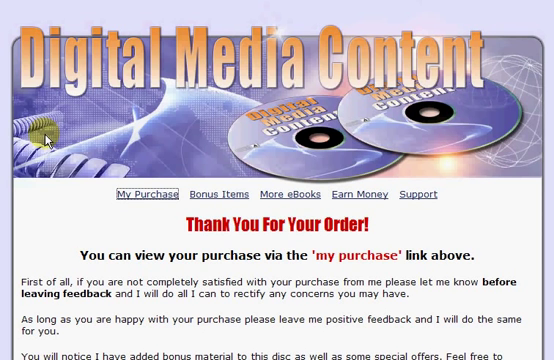
mouse_move(6, 140)
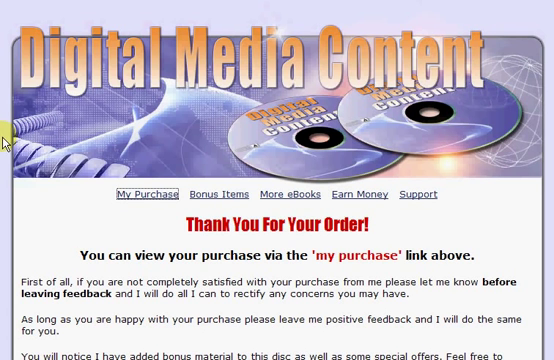
mouse_move(118, 200)
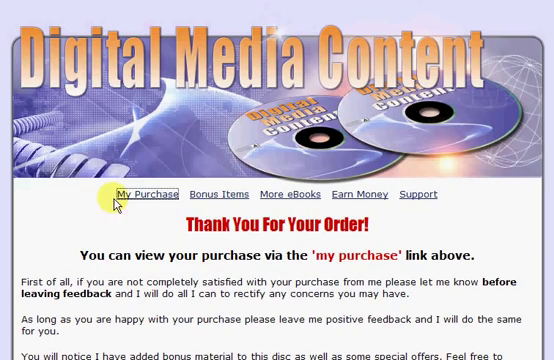
mouse_move(68, 200)
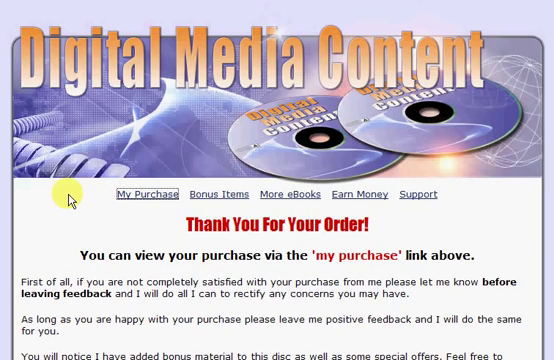
click(148, 194)
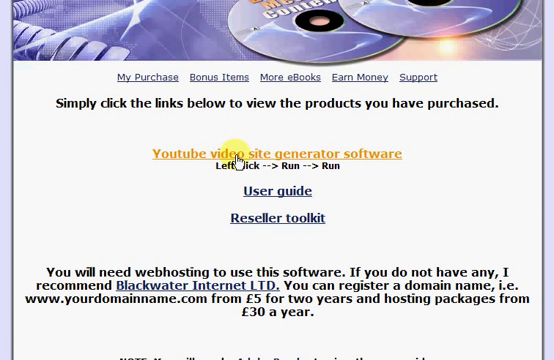
mouse_move(262, 156)
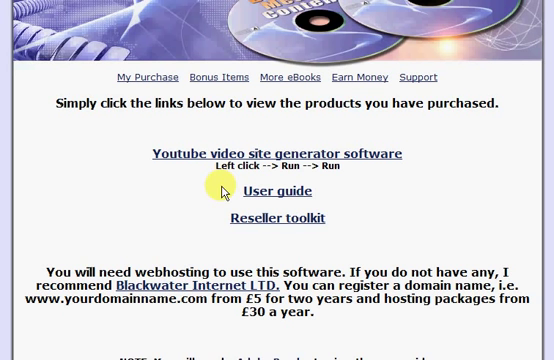
mouse_move(210, 218)
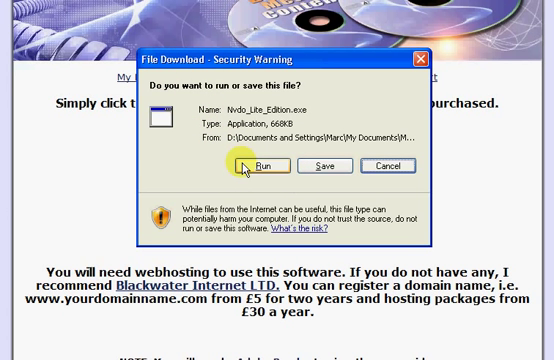
Run the installer despite the publisher warning and accept its licence agreement
click(258, 166)
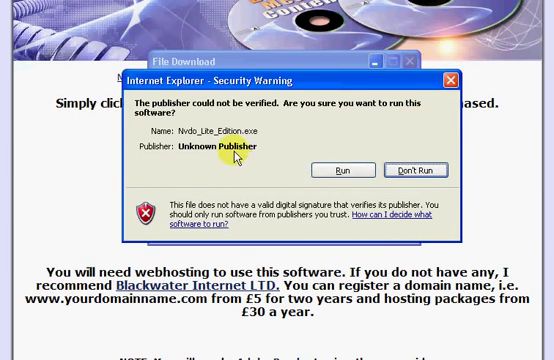
click(412, 168)
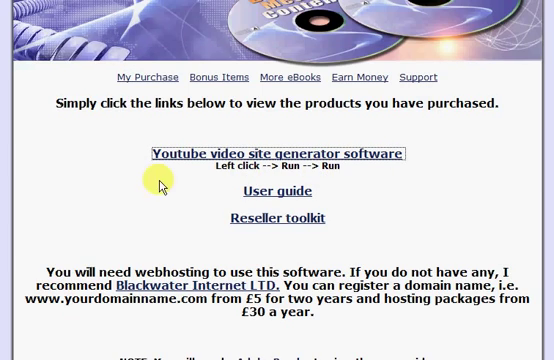
click(276, 152)
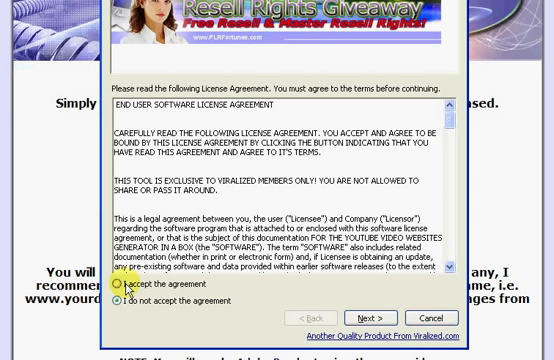
click(116, 288)
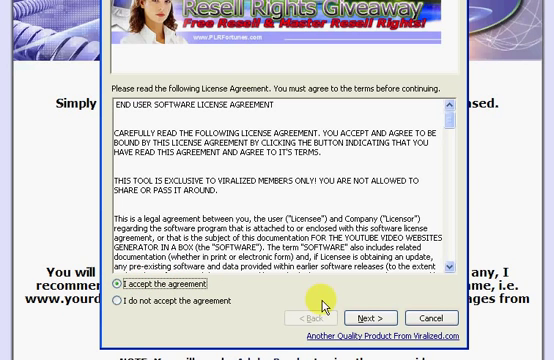
click(370, 318)
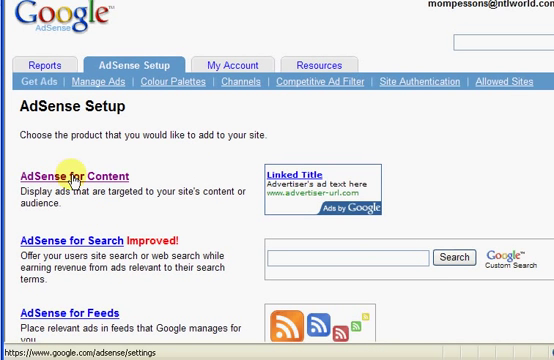
Choose AdSense for Content and continue through the wizard to save the 728x90 ad unit
click(72, 176)
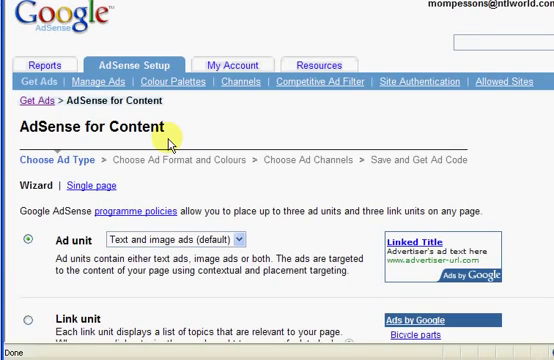
scroll(down, 3)
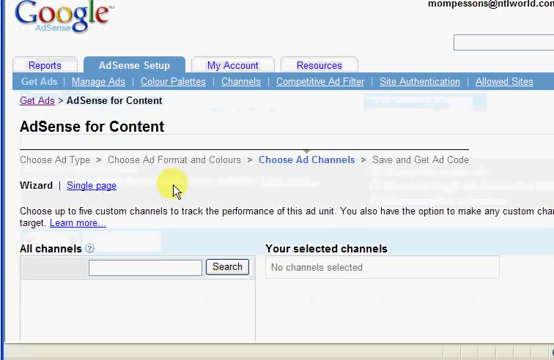
scroll(down, 3)
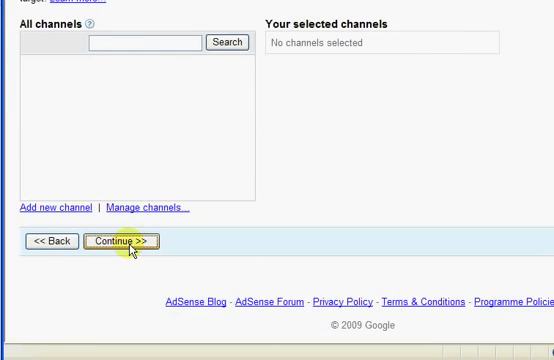
click(124, 240)
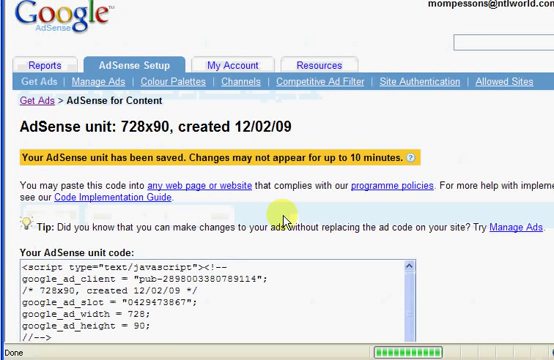
Scroll down to the 'Your AdSense unit code' box holding the generated code
scroll(down, 3)
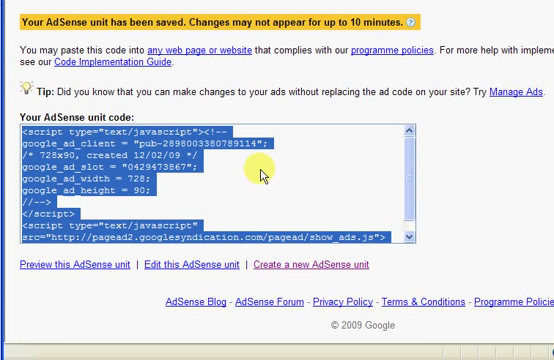
mouse_move(262, 176)
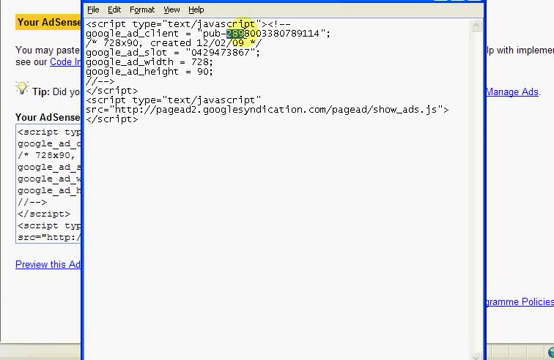
Select the pub- publisher ID in the google_ad_client line of the ad code
drag(240, 34, 330, 34)
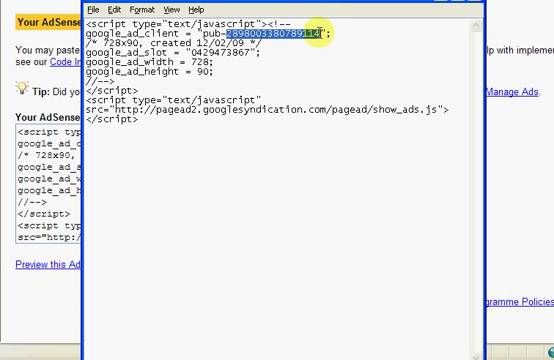
mouse_move(312, 62)
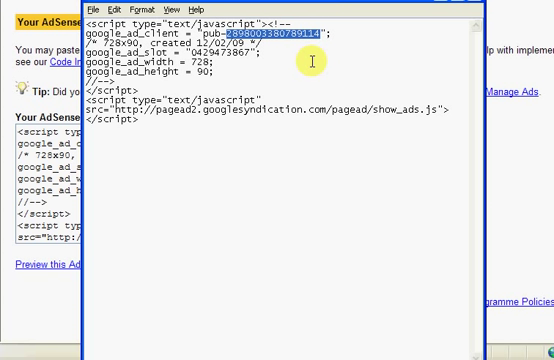
mouse_move(256, 168)
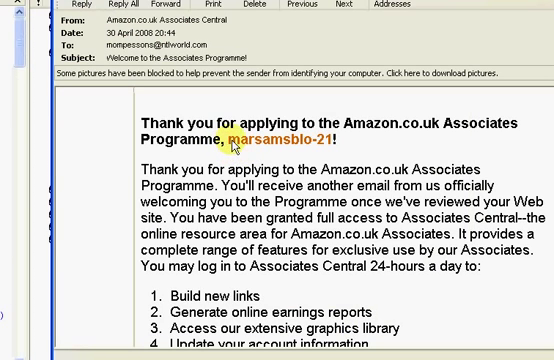
Take the ID from the Amazon email and enter marsamsblo-21 as Amazon Affiliate ID
double_click(270, 136)
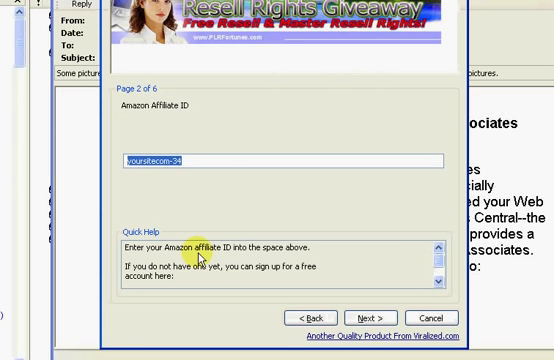
text(marsamsblo-21)
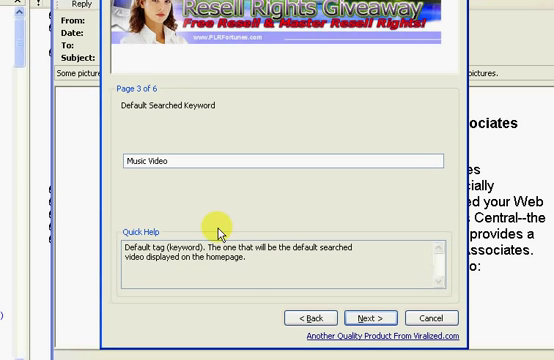
mouse_move(130, 136)
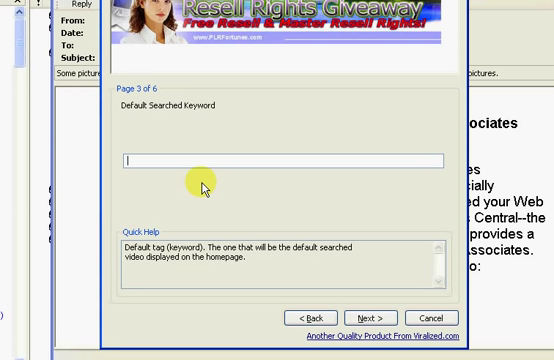
Enter ebay as the keyword and eBay videos as the site title
text(ebay)
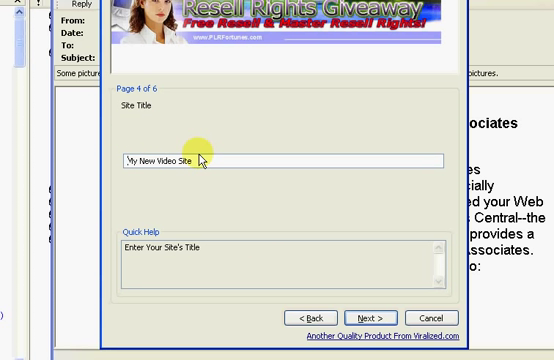
text(eBay videos)
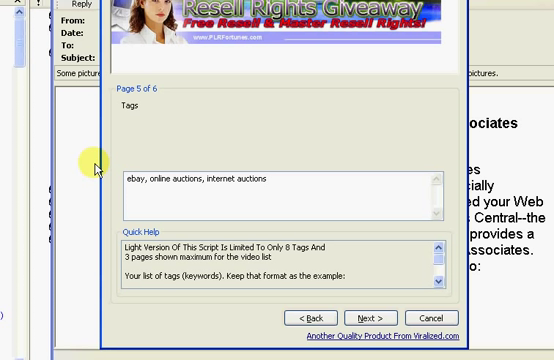
mouse_move(222, 198)
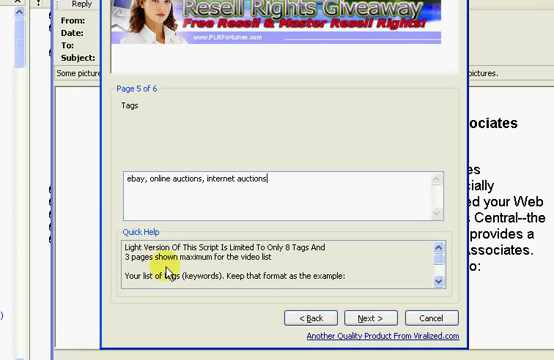
mouse_move(156, 272)
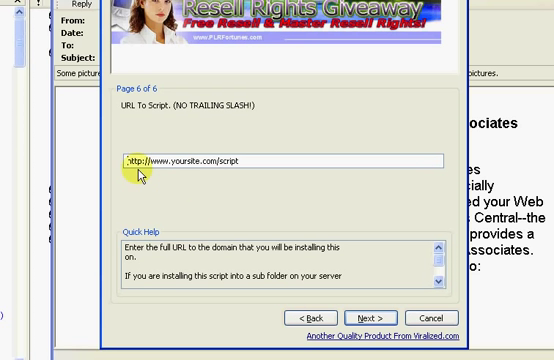
mouse_move(172, 192)
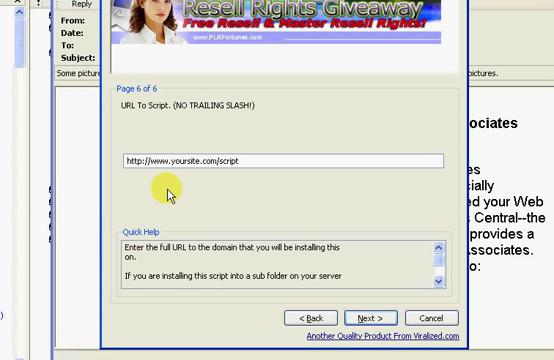
mouse_move(172, 196)
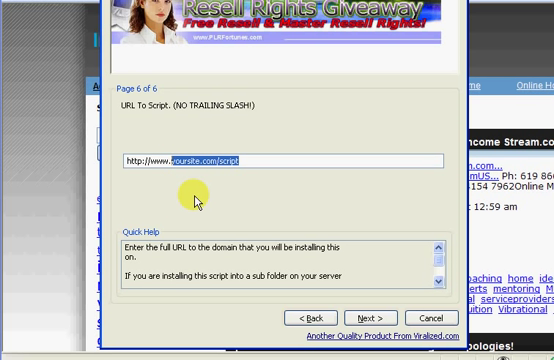
text(http://www.info-sources.co.uk/ebayvideos)
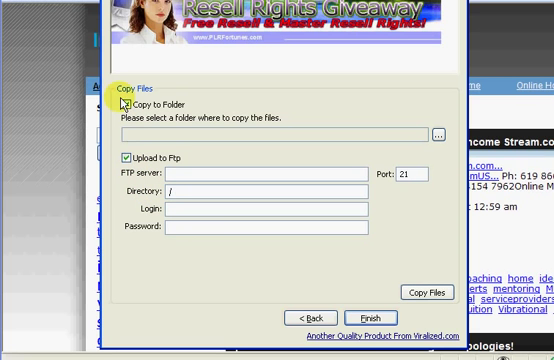
Uncheck Copy to Folder, leaving only Upload to Ftp selected
click(132, 104)
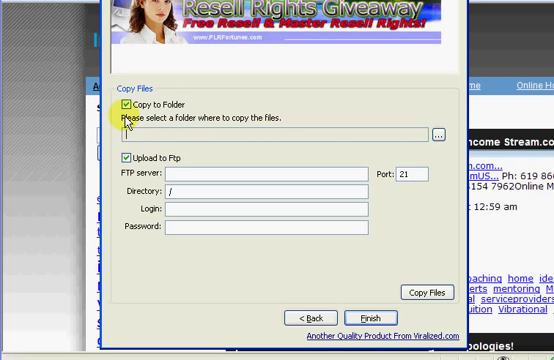
click(132, 104)
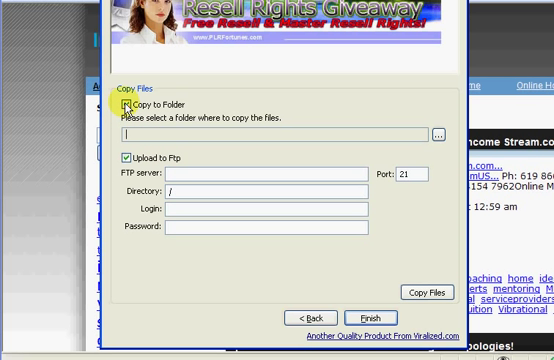
click(128, 104)
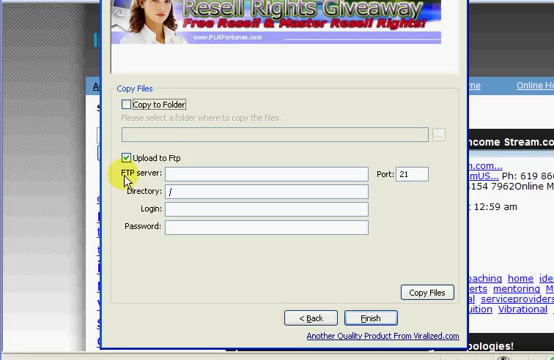
mouse_move(142, 242)
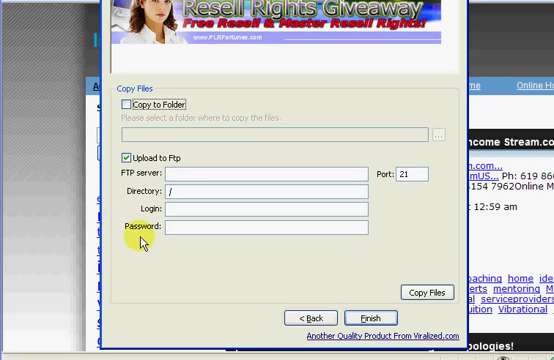
mouse_move(228, 262)
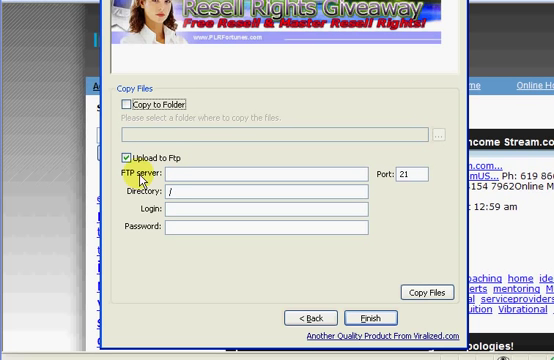
mouse_move(196, 186)
text(info-sources.co.uk)
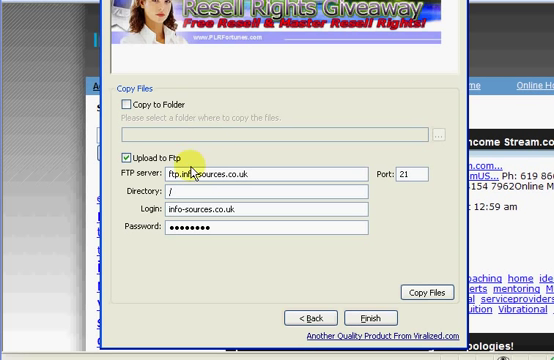
mouse_move(166, 248)
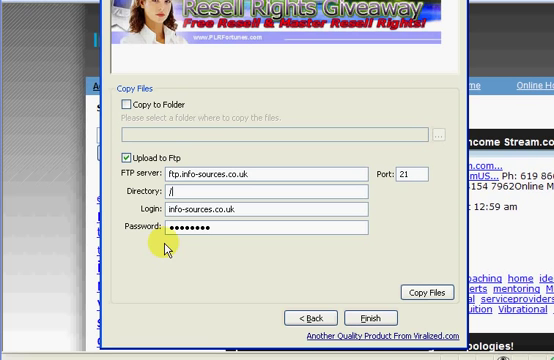
Enter public_html as the FTP upload directory
text(p)
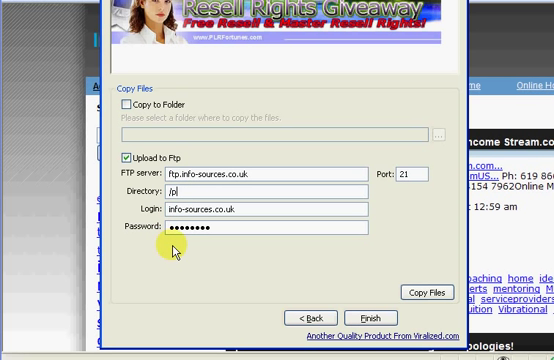
text(ublic_)
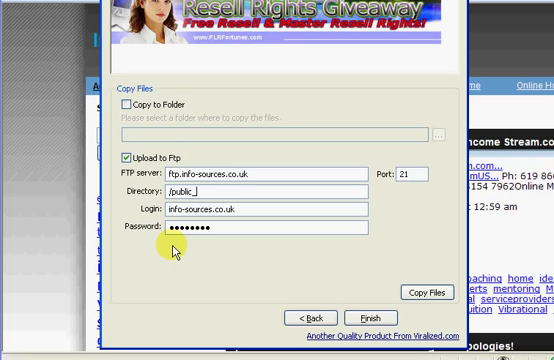
text(html/)
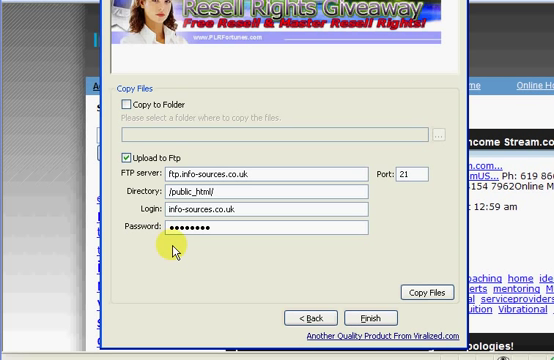
mouse_move(172, 204)
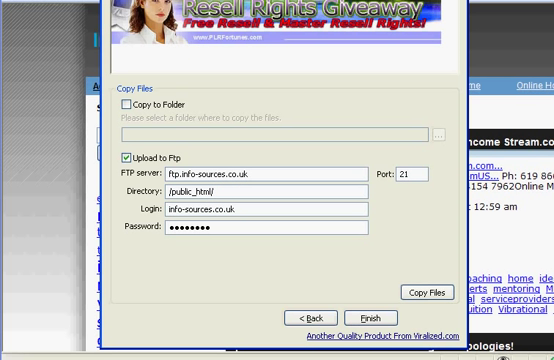
mouse_move(210, 96)
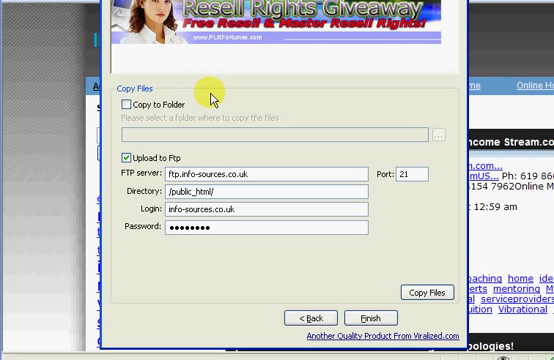
mouse_move(232, 192)
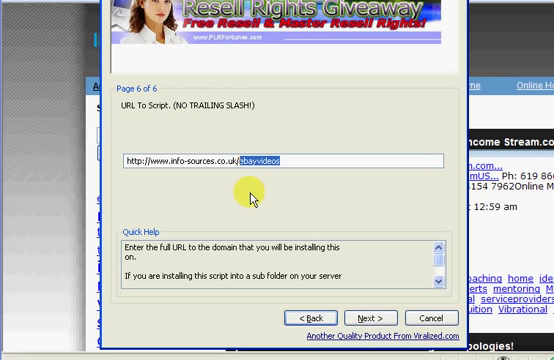
Return to the file upload settings to set the directory to public_html/ebayvideos
click(378, 316)
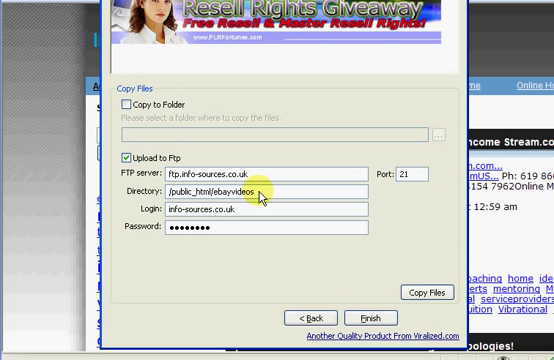
mouse_move(244, 258)
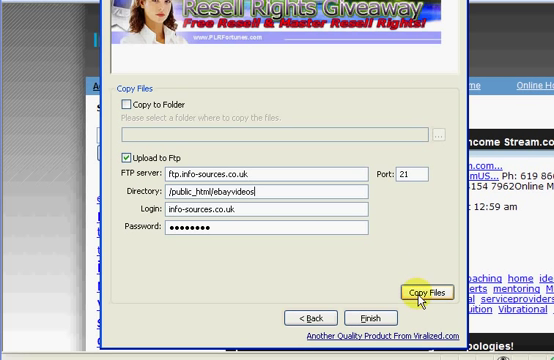
mouse_move(348, 296)
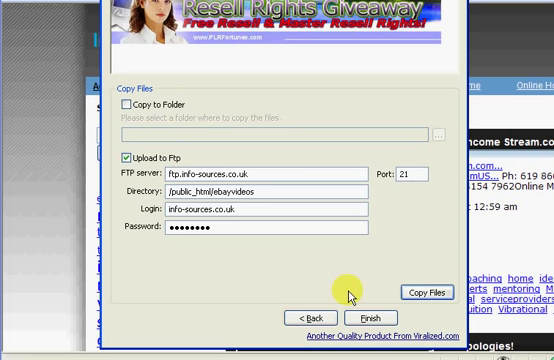